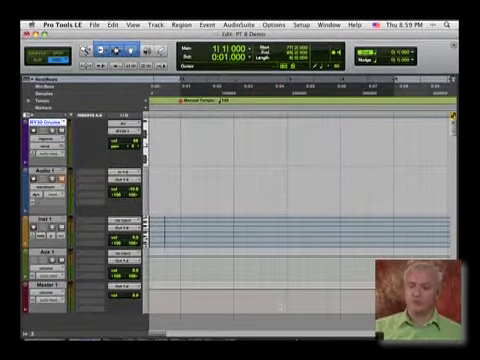
# - Check the MIDI configuration options under Pro Tools' session Setup menu
pyautogui.click(296, 28)
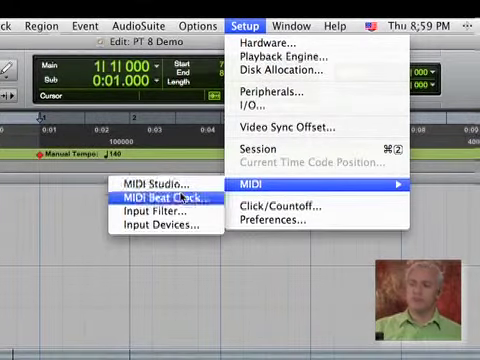
pyautogui.click(148, 184)
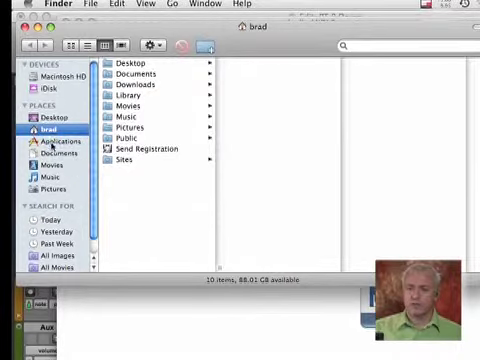
# - Launch Audio MIDI Setup from Applications > Utilities in Finder
pyautogui.click(56, 144)
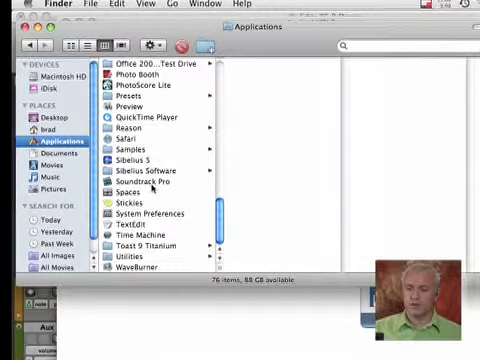
pyautogui.click(130, 258)
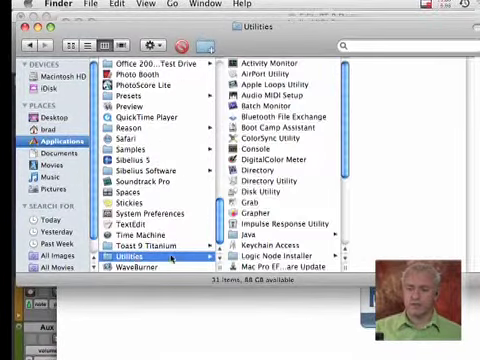
pyautogui.click(284, 104)
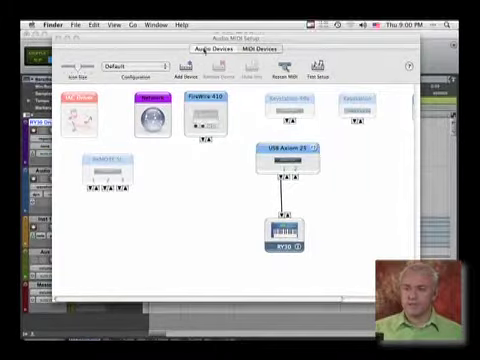
# - View the MIDI Devices layout showing the RY30 attached to the USB Axiom 25
pyautogui.click(204, 48)
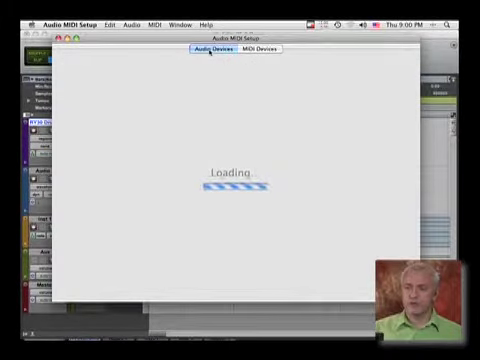
pyautogui.click(252, 48)
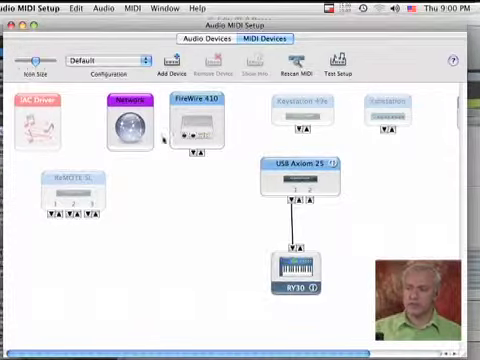
pyautogui.click(296, 110)
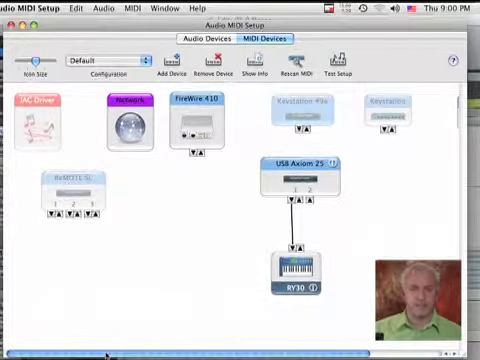
pyautogui.hscroll(3)
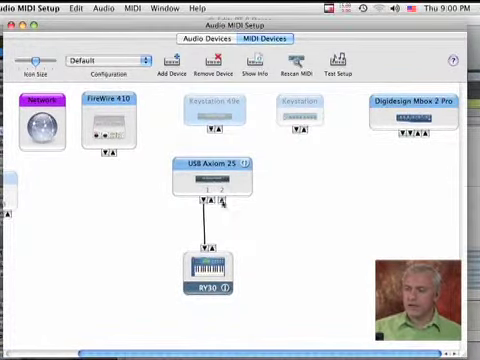
pyautogui.click(210, 176)
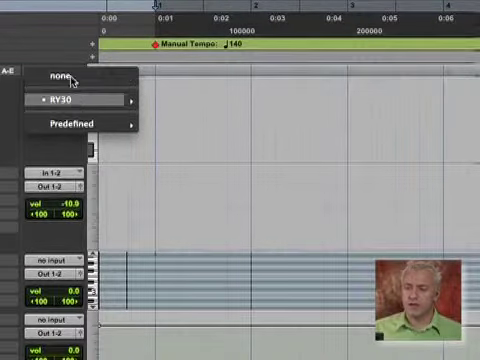
pyautogui.moveTo(60, 100)
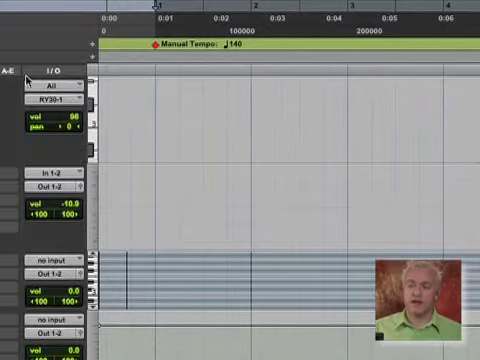
# - Set the MIDI track's input to All and its output to RY30 channel 1
pyautogui.click(54, 86)
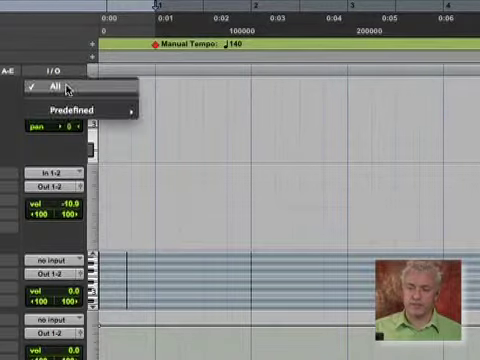
pyautogui.moveTo(80, 108)
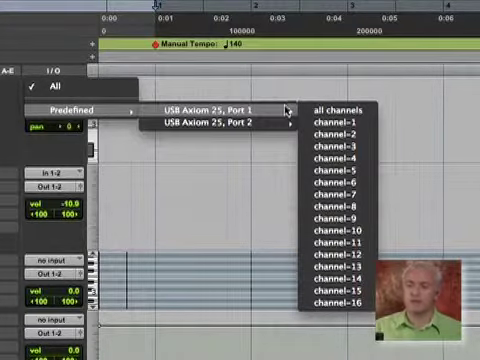
pyautogui.moveTo(222, 122)
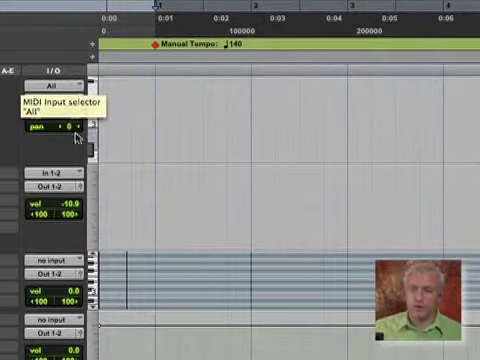
pyautogui.click(56, 80)
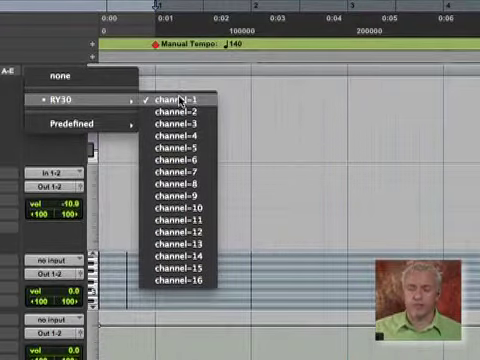
pyautogui.click(176, 98)
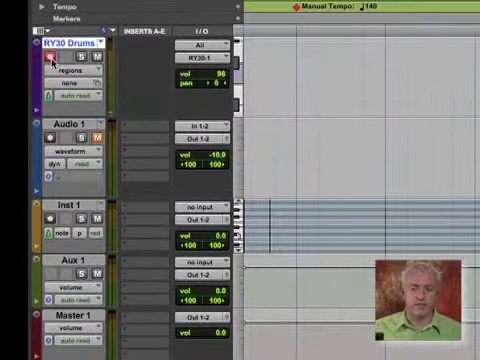
pyautogui.moveTo(42, 60)
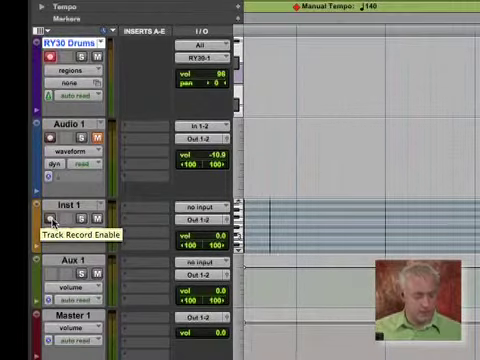
# - Record-enable the Inst 1 track alongside RY30 Drums
pyautogui.click(48, 216)
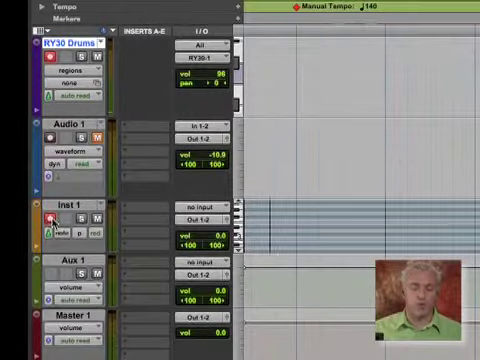
pyautogui.moveTo(48, 218)
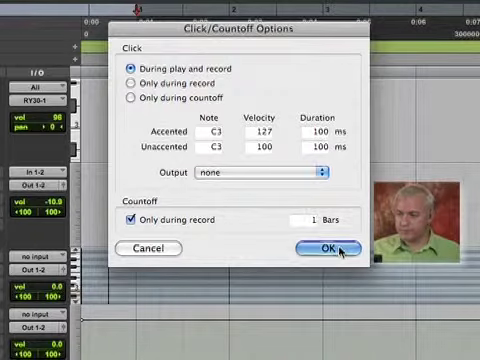
# - Confirm a 1-bar countoff set to Only during record in Click/Countoff
pyautogui.click(324, 248)
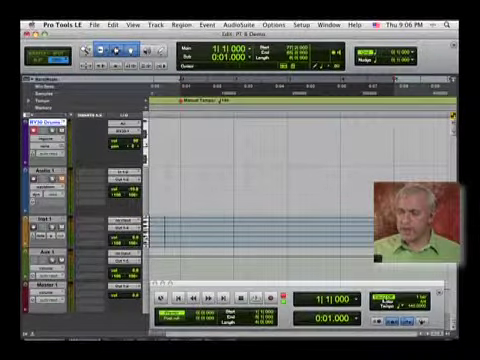